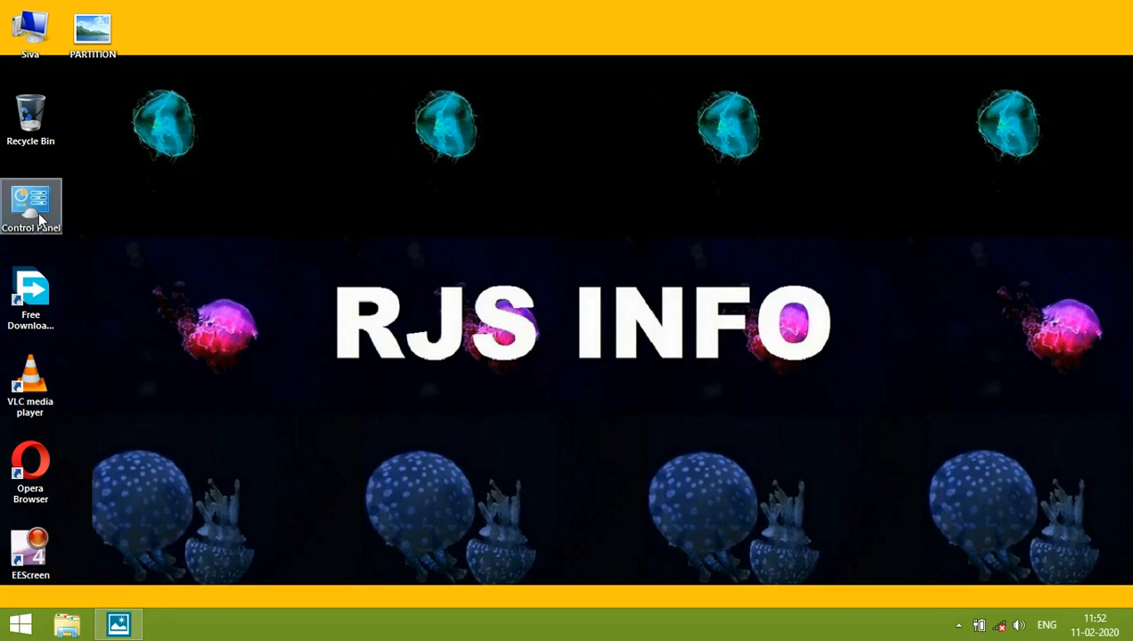
- Search Control Panel for 'disk' to find the hard disk partition settings
{"action": "double_click", "coordinate": [30, 207]}
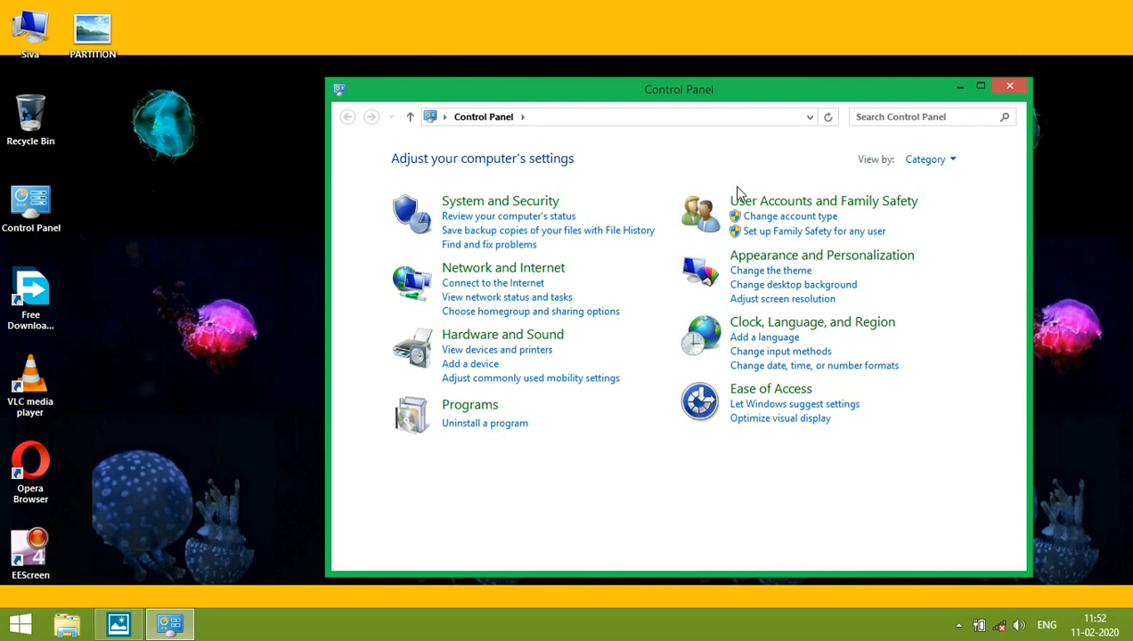
{"action": "type", "text": "disk"}
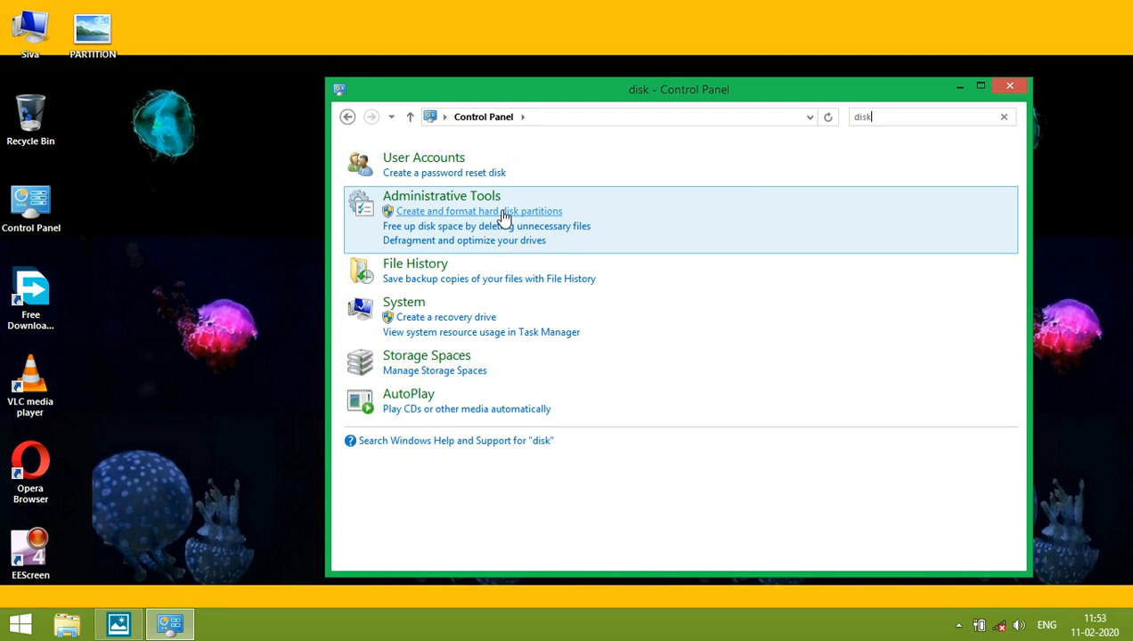
- Launch Disk Management via 'Create and format hard disk partitions' and select the SAP DOCUMENTS volume
{"action": "left_click", "coordinate": [478, 210]}
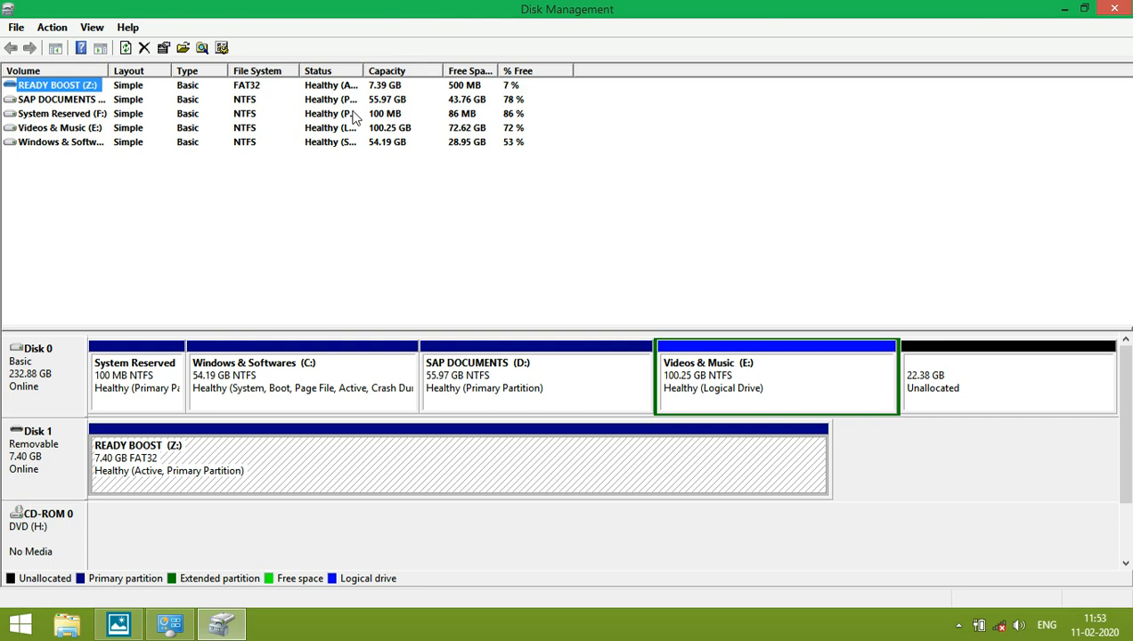
{"action": "mouse_move", "coordinate": [176, 168]}
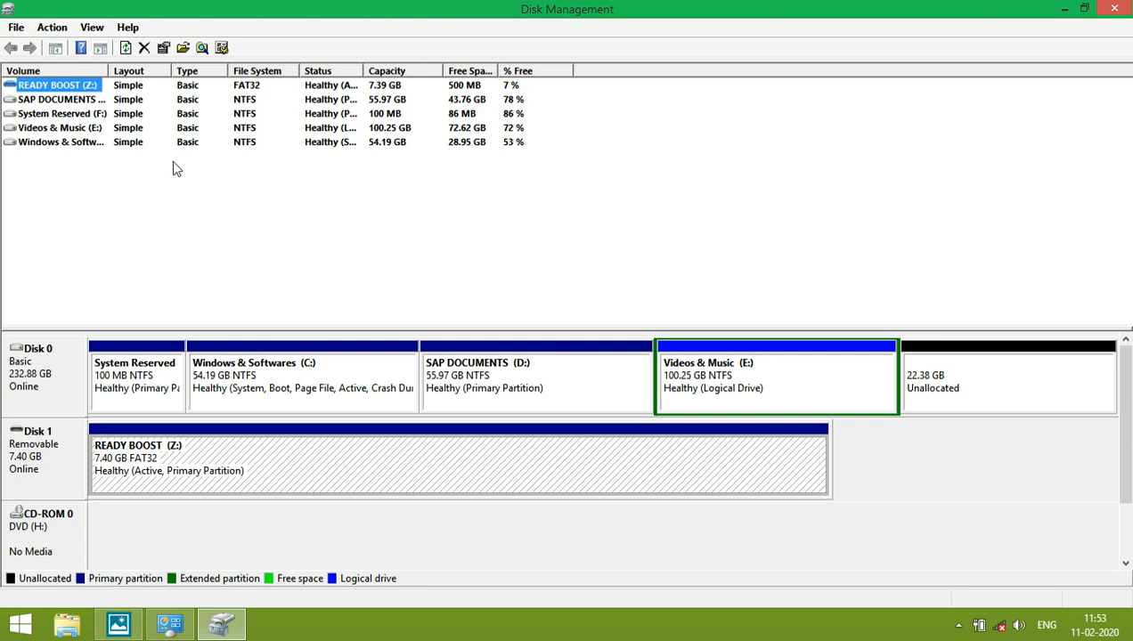
{"action": "mouse_move", "coordinate": [78, 154]}
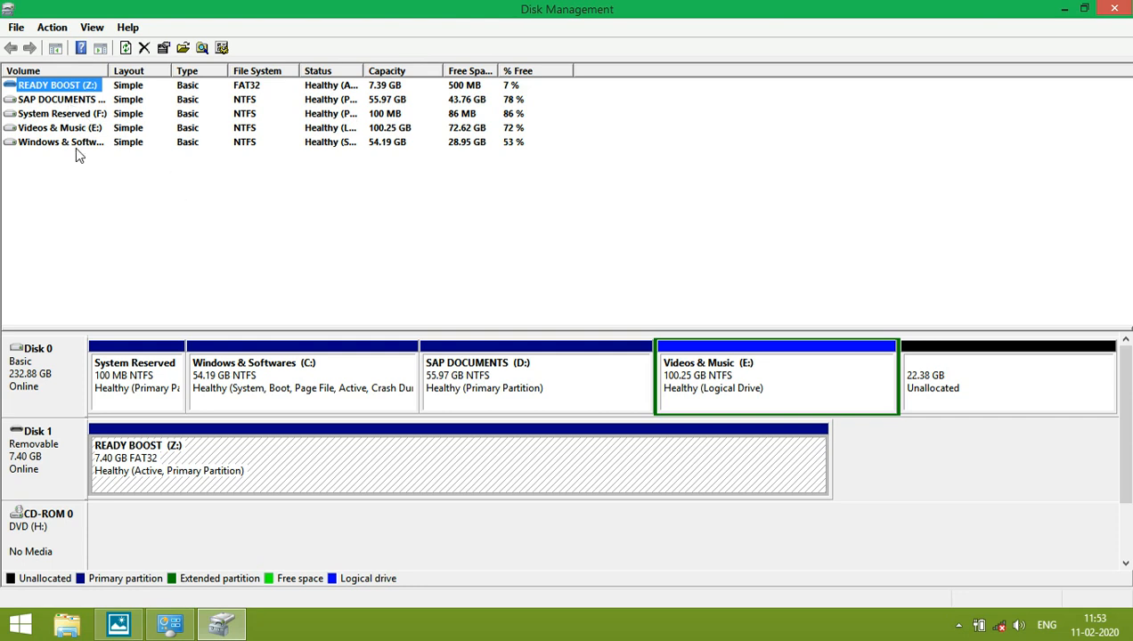
{"action": "left_click", "coordinate": [61, 143]}
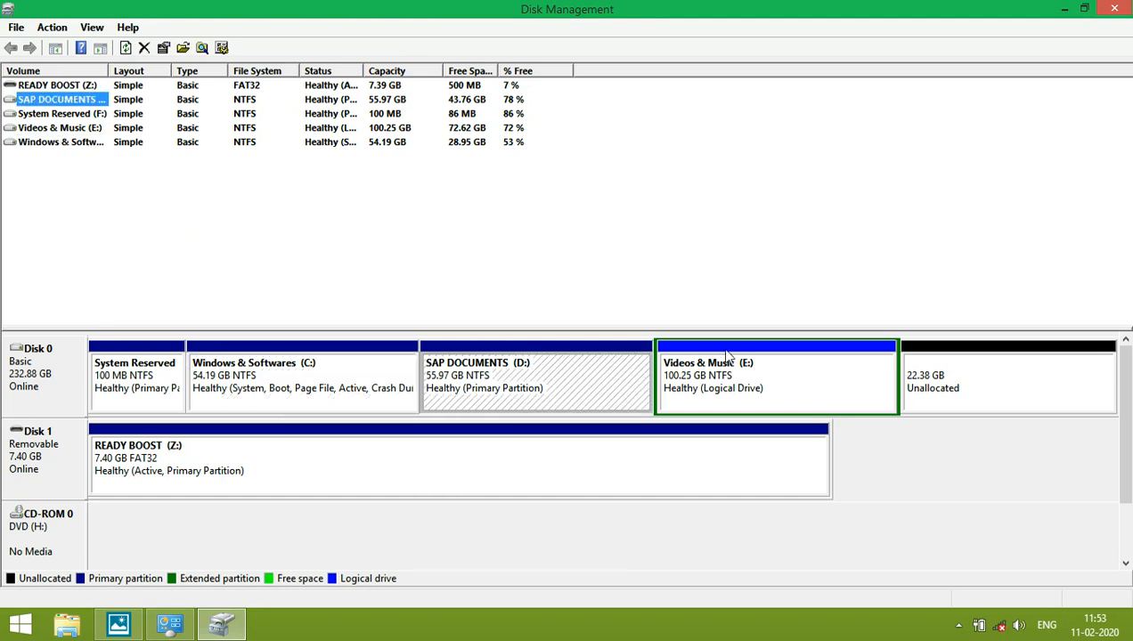
{"action": "mouse_move", "coordinate": [737, 349]}
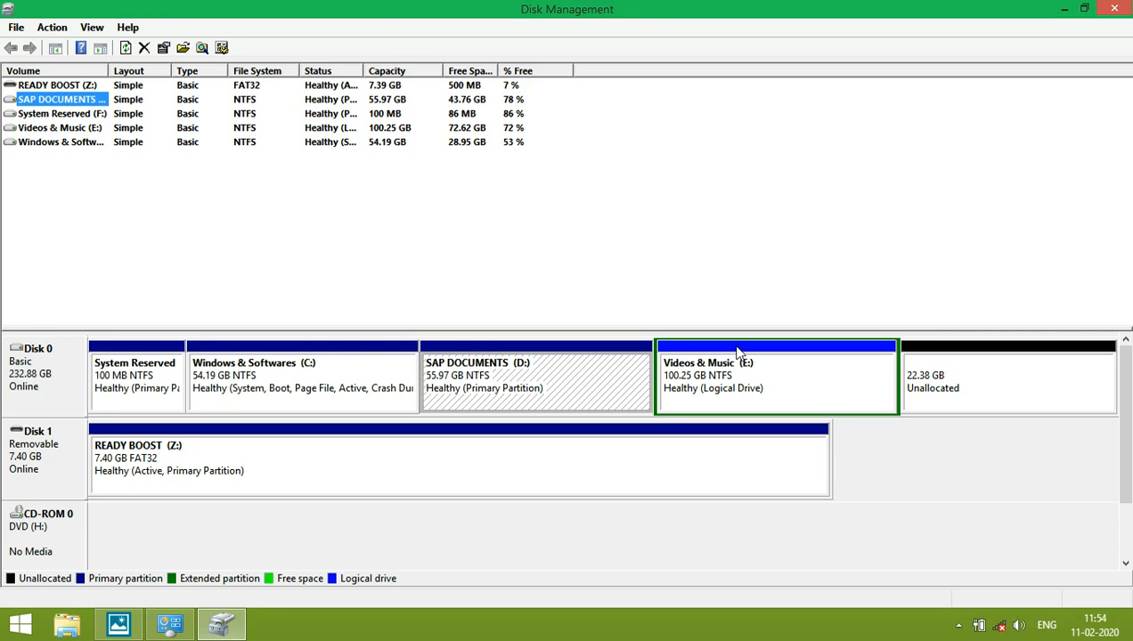
- Shrink Videos & Music (E:) by 50336 MB, leaving 49.16 GB of free space
{"action": "right_click", "coordinate": [776, 374]}
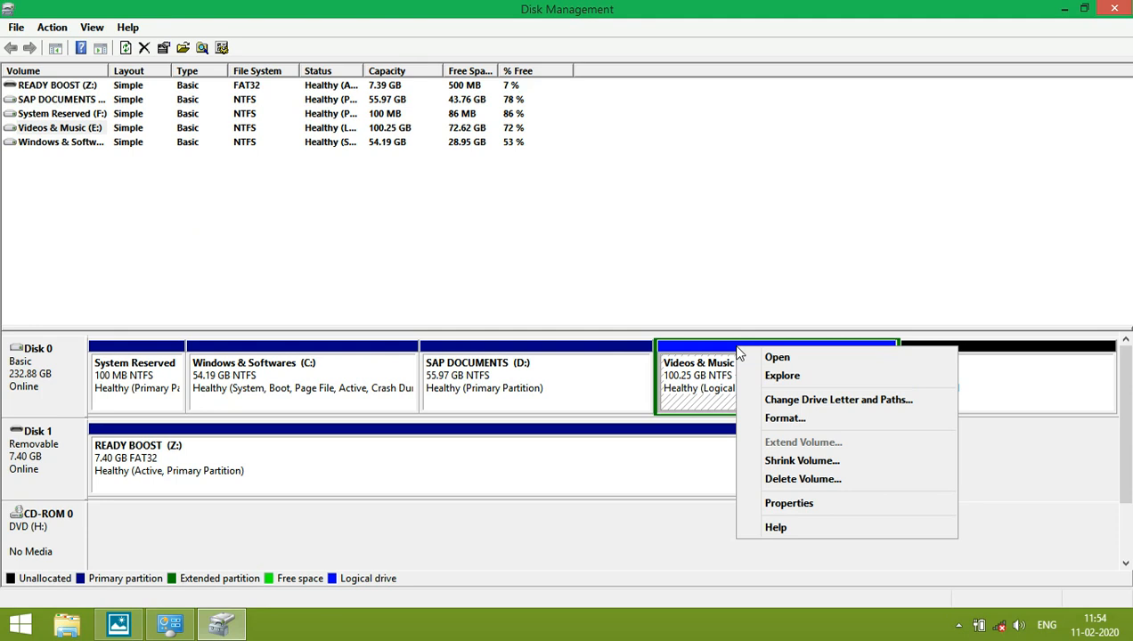
{"action": "left_click", "coordinate": [802, 460]}
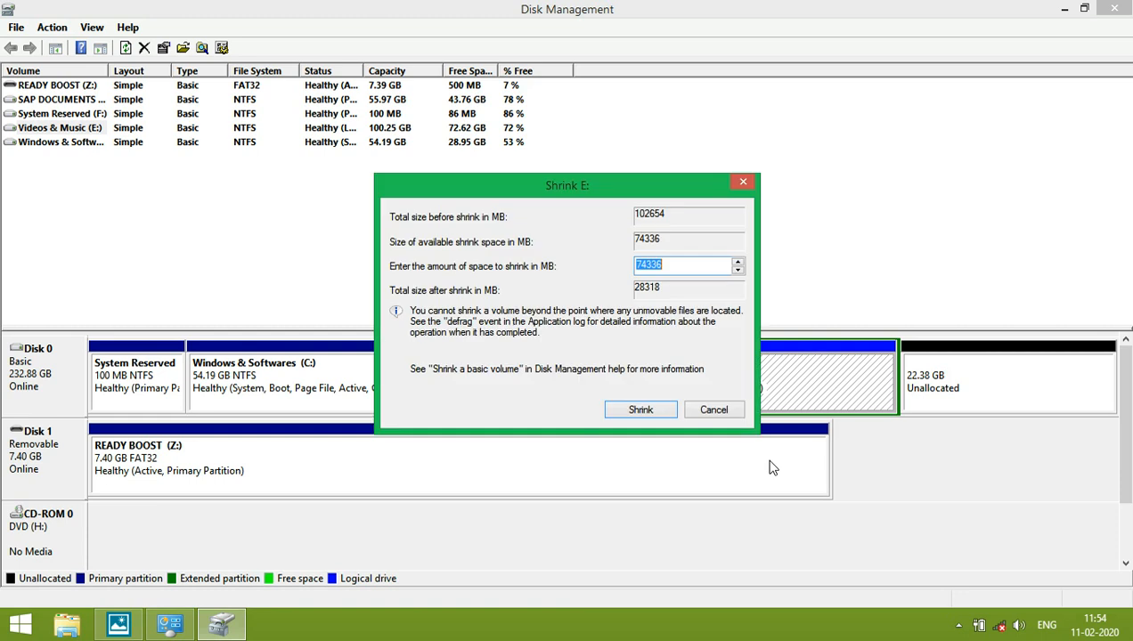
{"action": "mouse_move", "coordinate": [693, 328]}
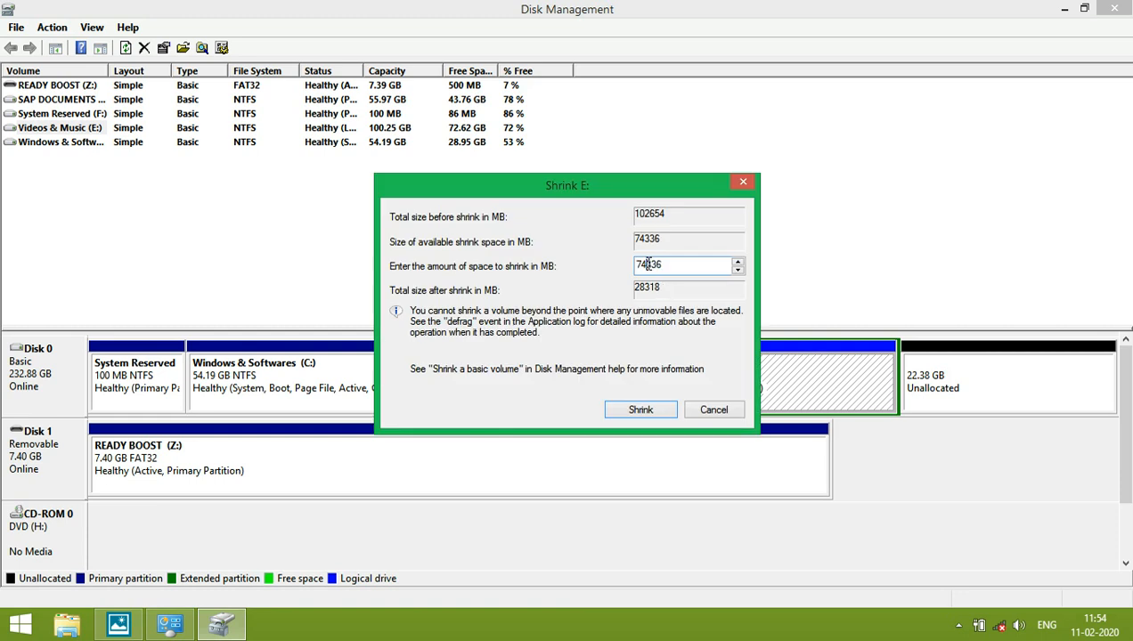
{"action": "type", "text": "73366"}
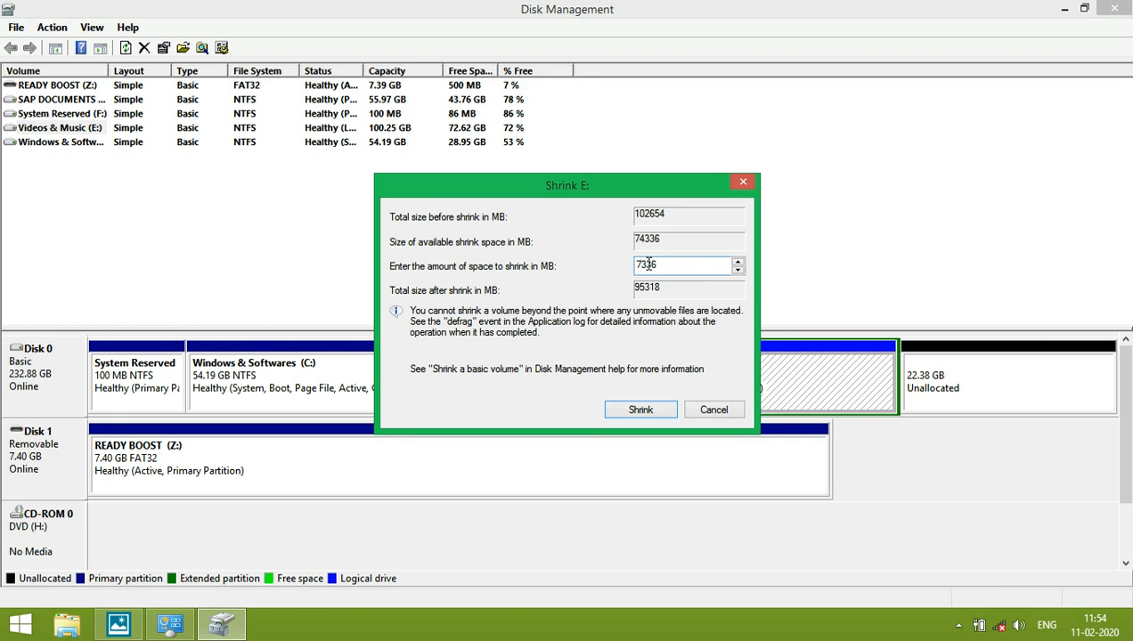
{"action": "type", "text": "5336"}
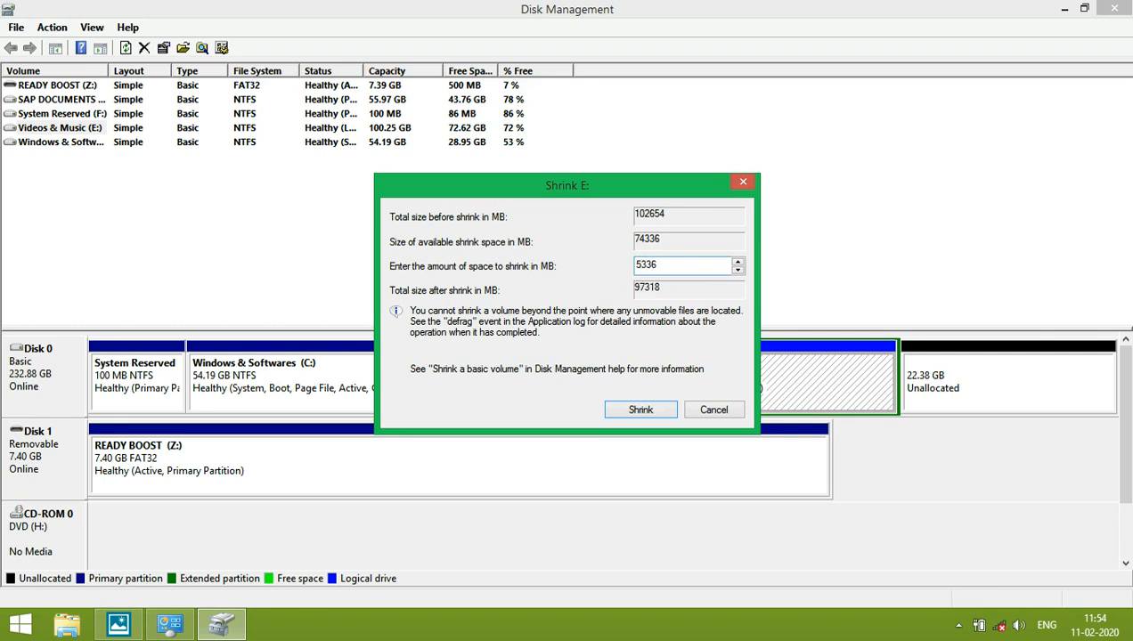
{"action": "type", "text": "50036"}
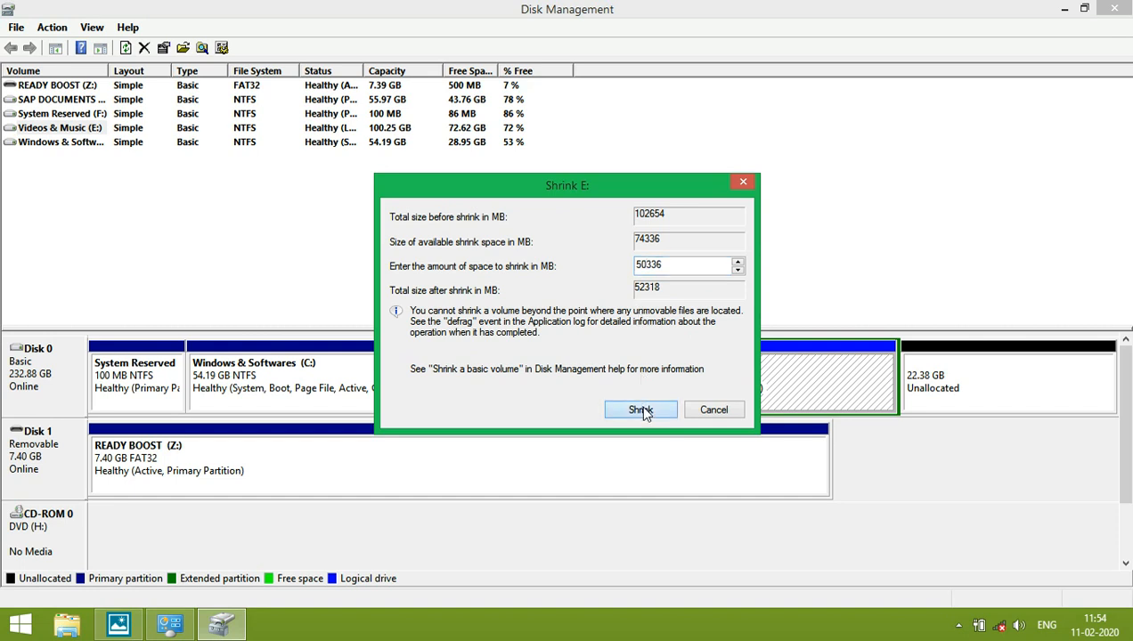
{"action": "left_click", "coordinate": [641, 409]}
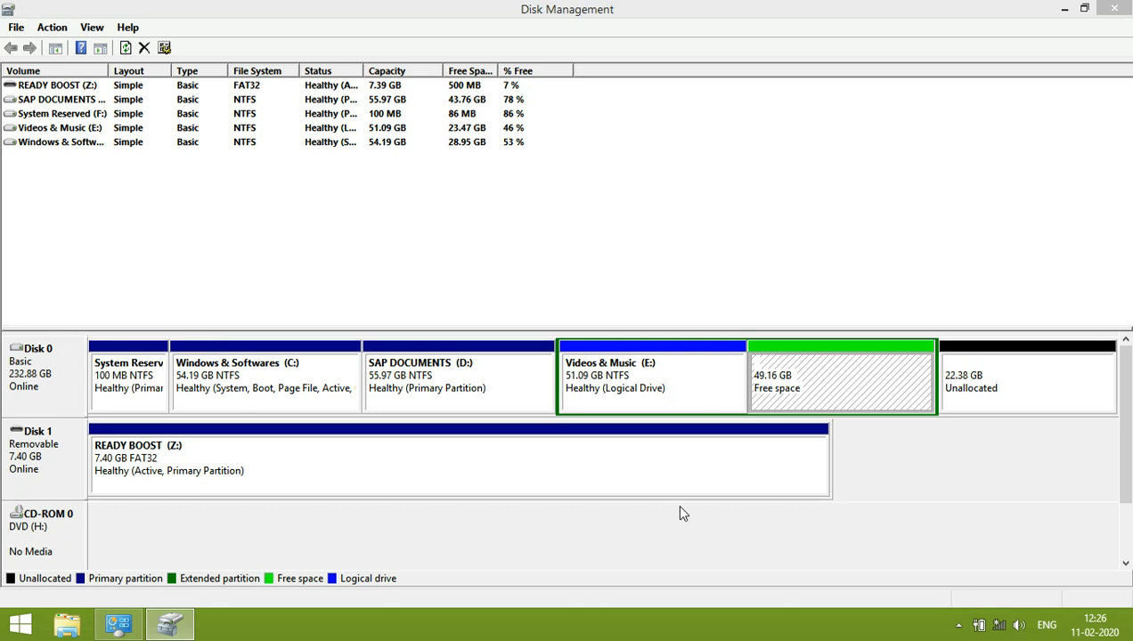
{"action": "mouse_move", "coordinate": [882, 393]}
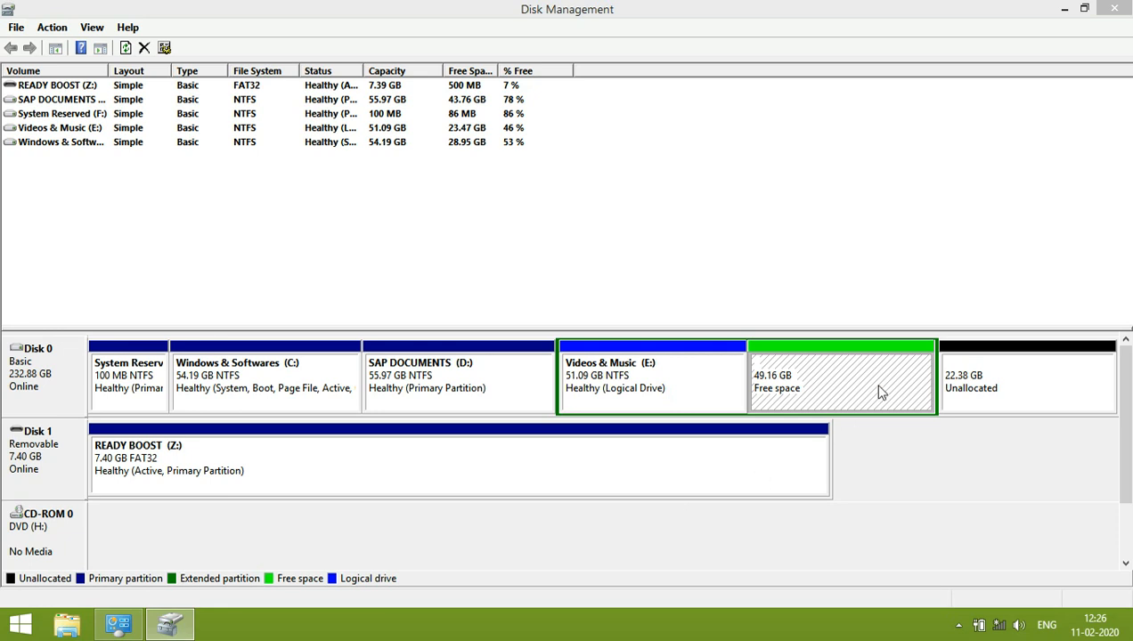
{"action": "mouse_move", "coordinate": [852, 355]}
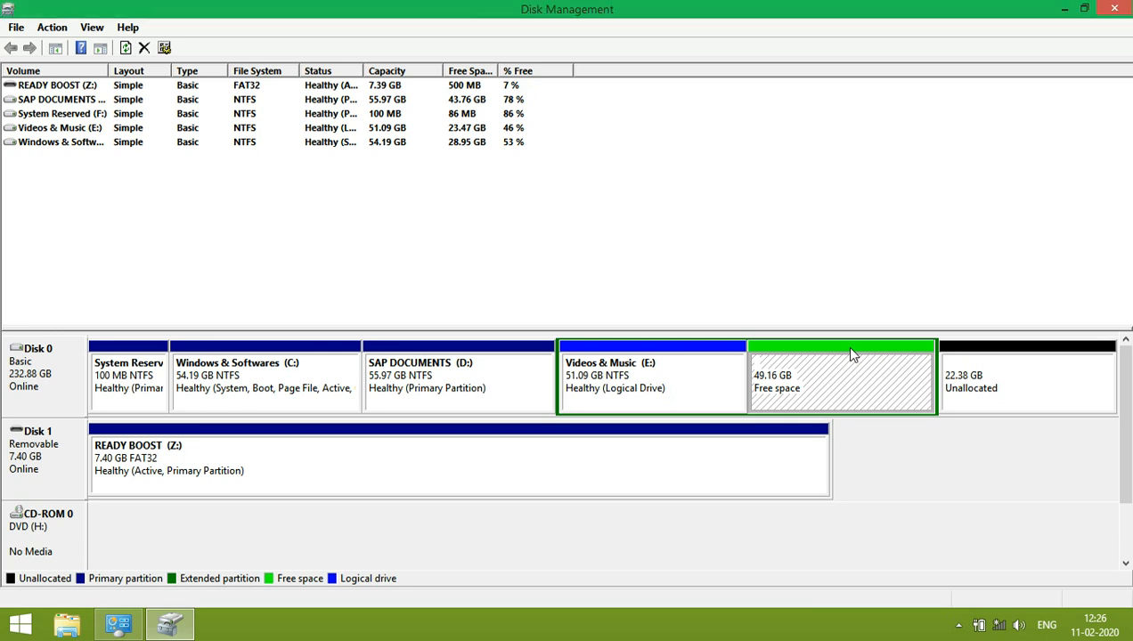
- Create a maximum-size simple volume G: in the free space, NTFS quick format, named New Volume
{"action": "right_click", "coordinate": [840, 377]}
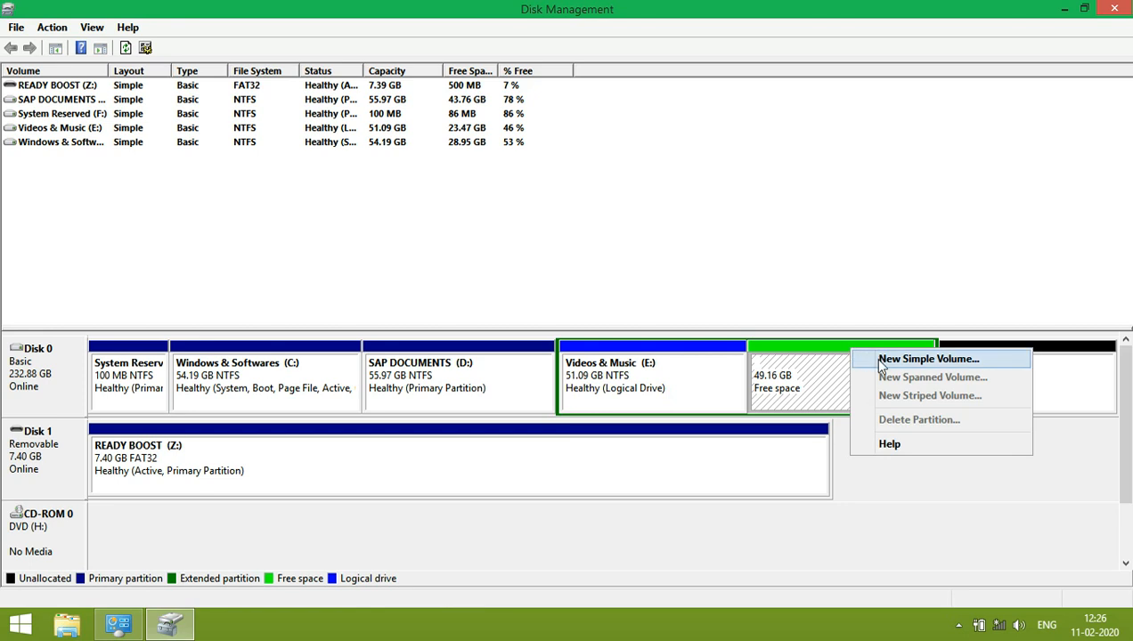
{"action": "left_click", "coordinate": [930, 358]}
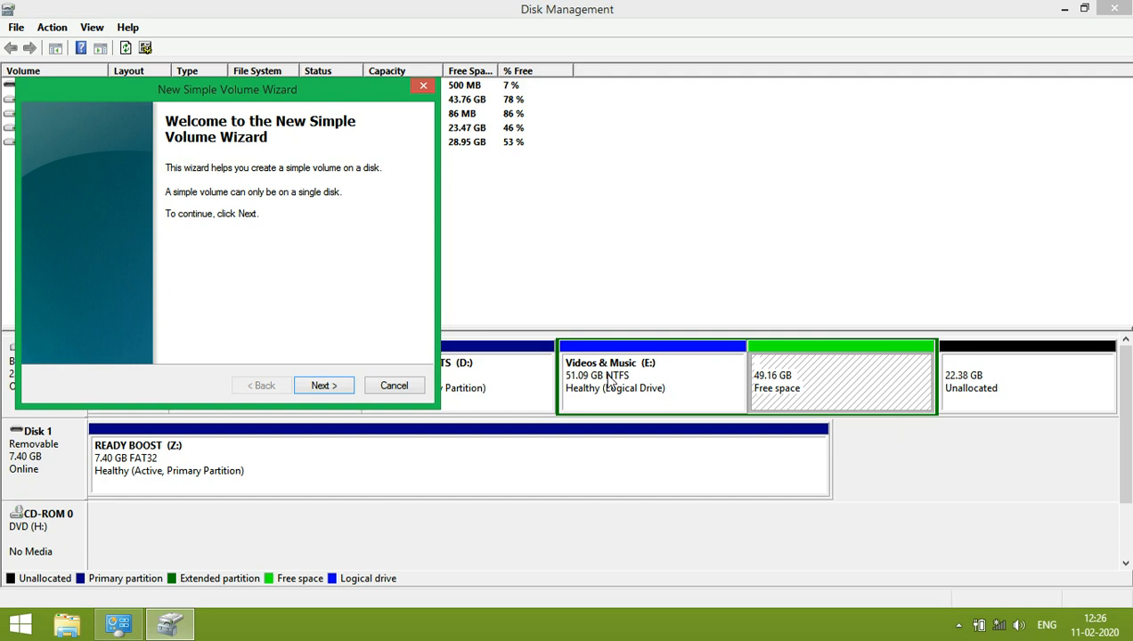
{"action": "left_click", "coordinate": [324, 384]}
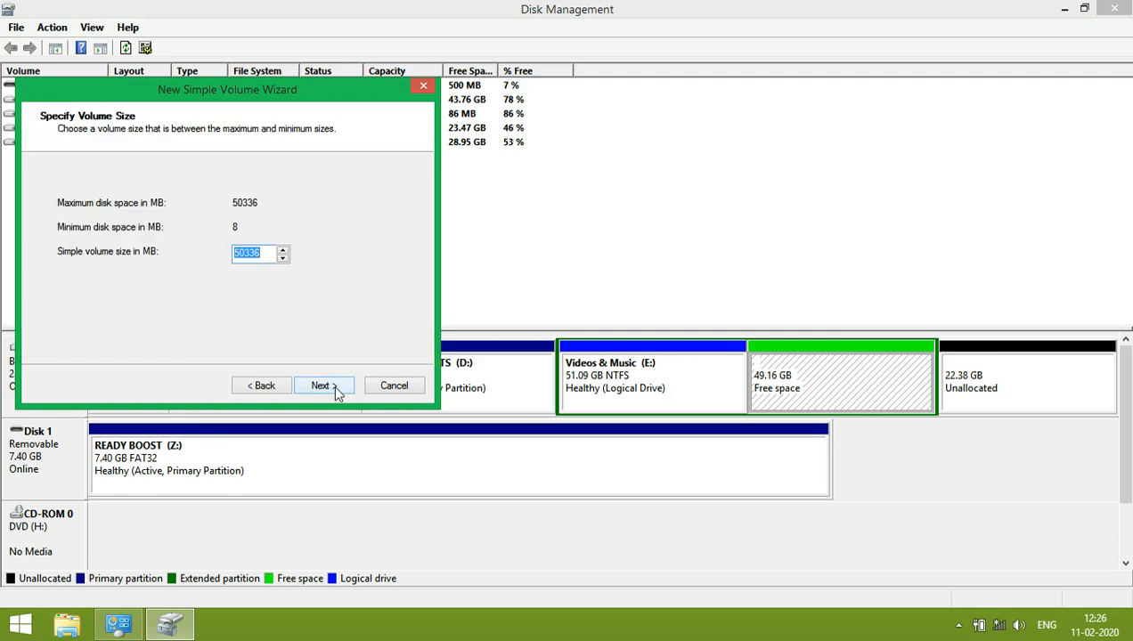
{"action": "mouse_move", "coordinate": [157, 283]}
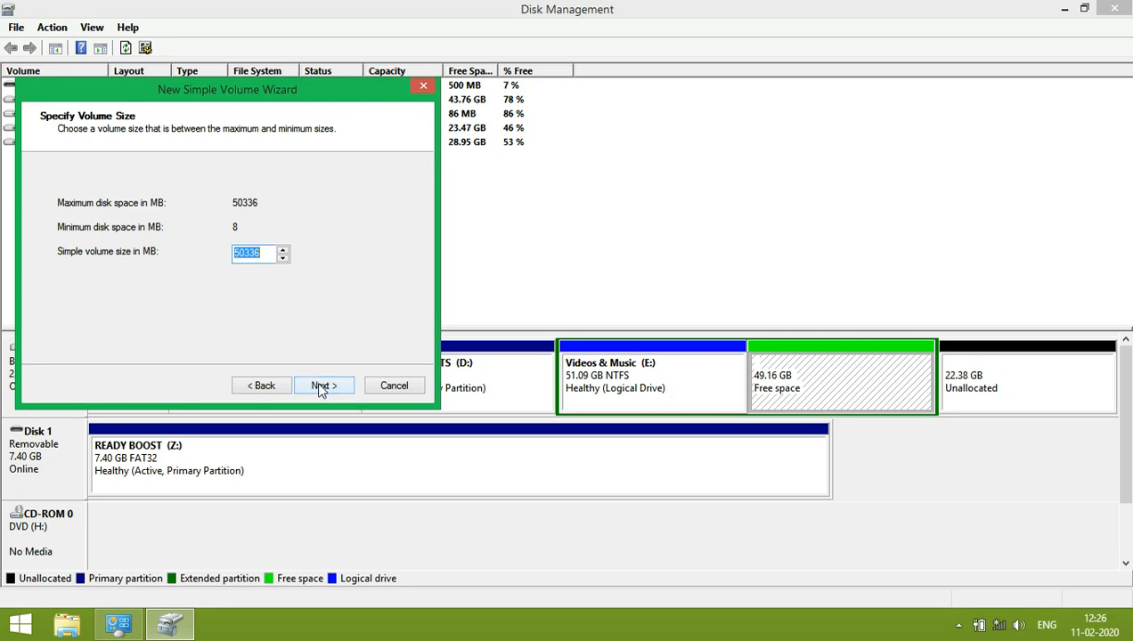
{"action": "left_click", "coordinate": [319, 384]}
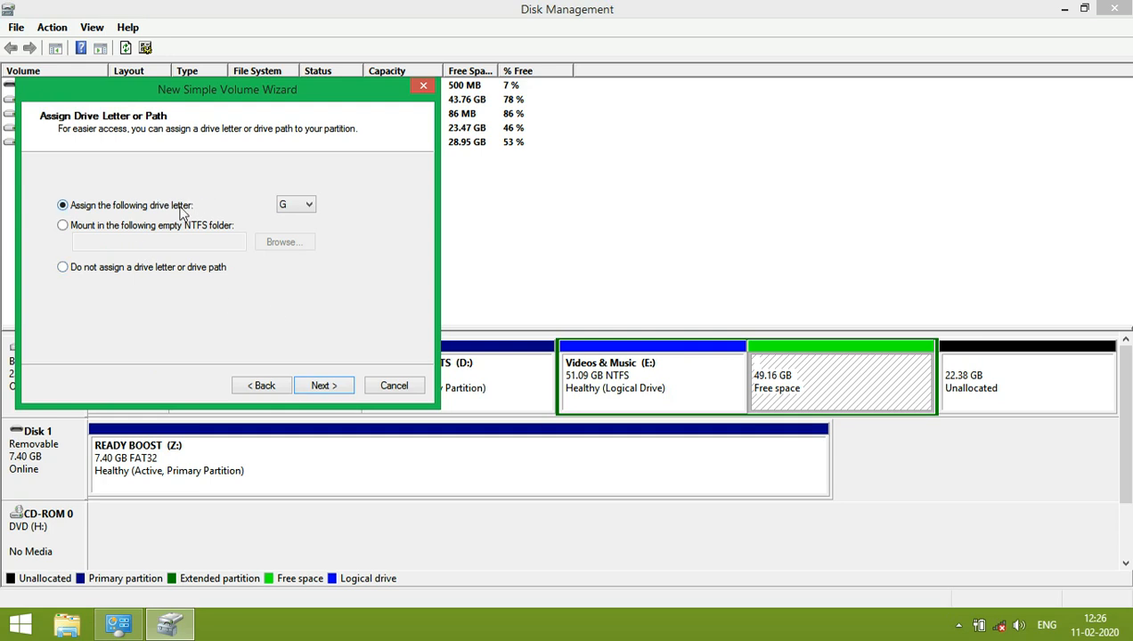
{"action": "mouse_move", "coordinate": [313, 159]}
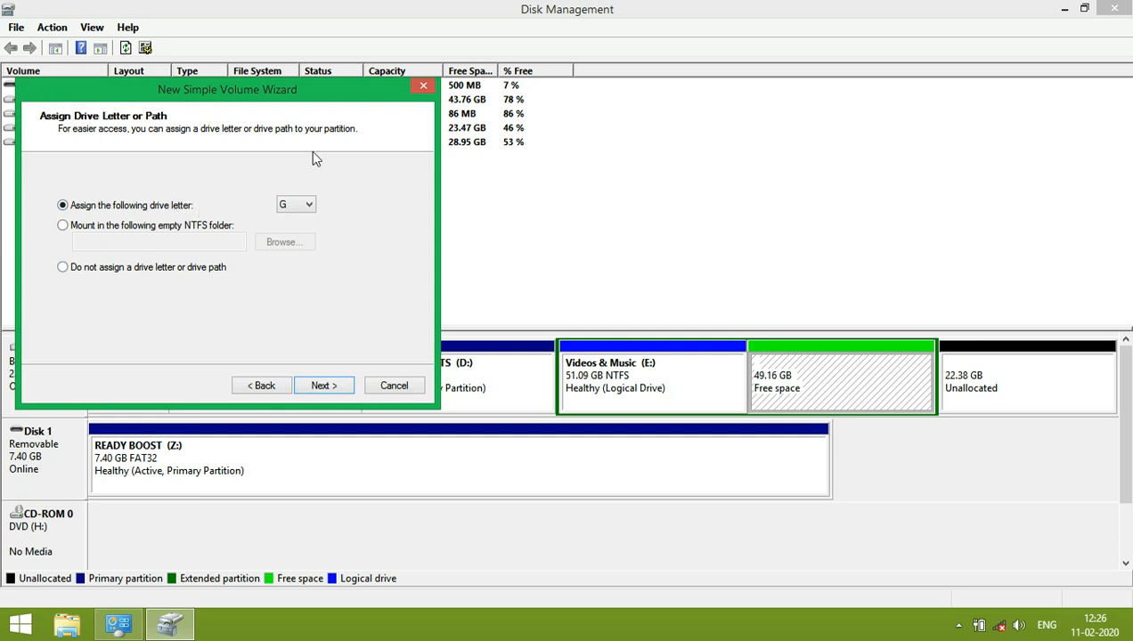
{"action": "mouse_move", "coordinate": [312, 372]}
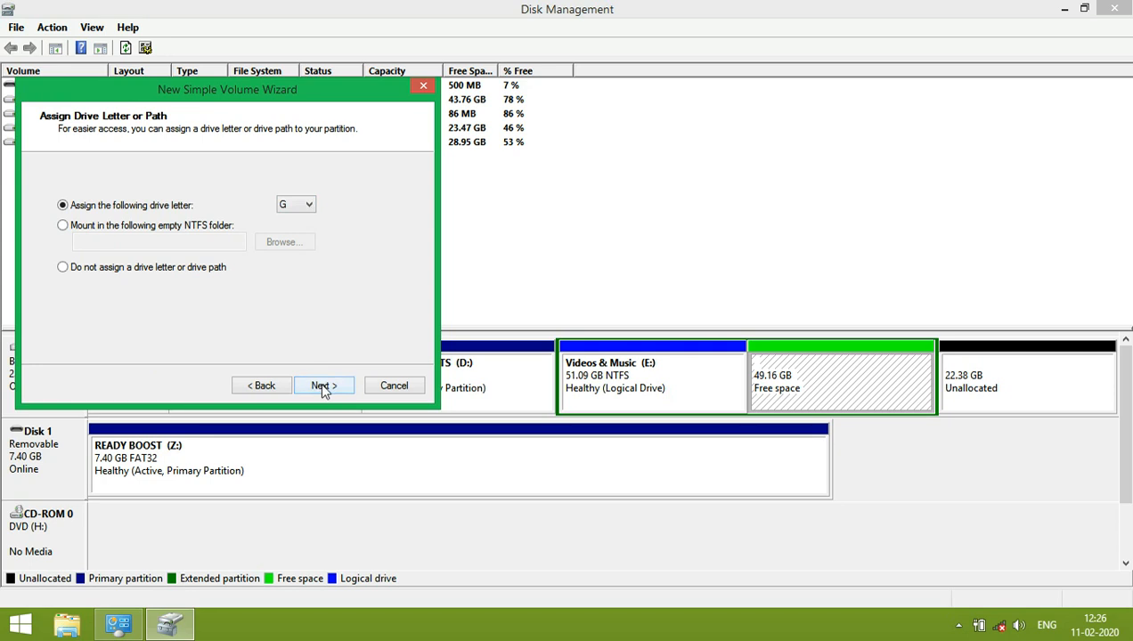
{"action": "left_click", "coordinate": [322, 384]}
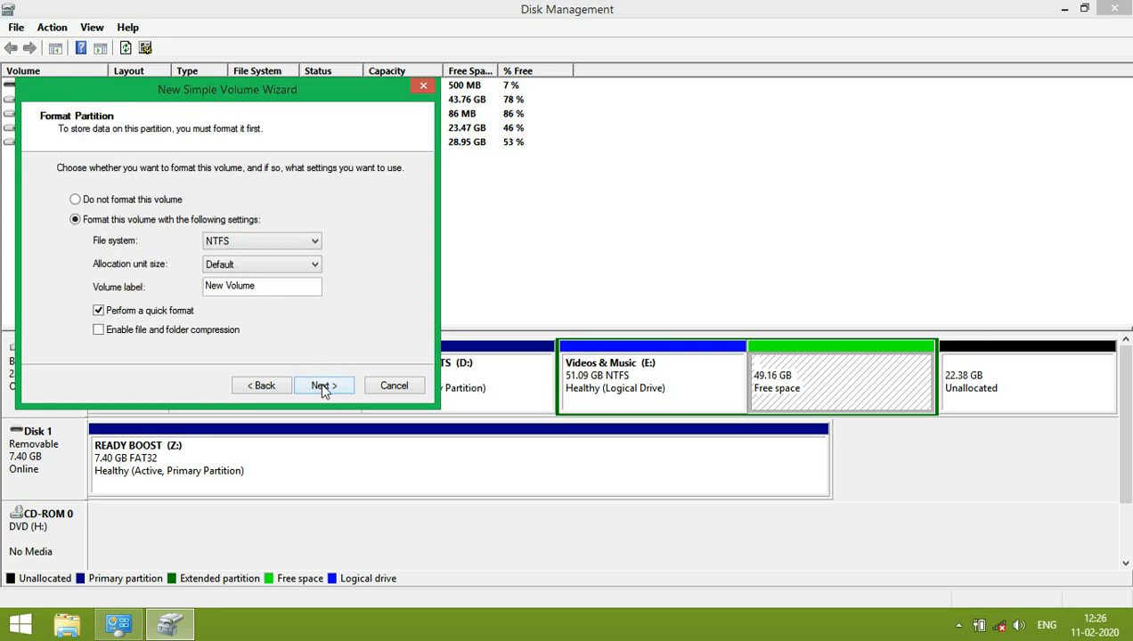
{"action": "left_click", "coordinate": [324, 385]}
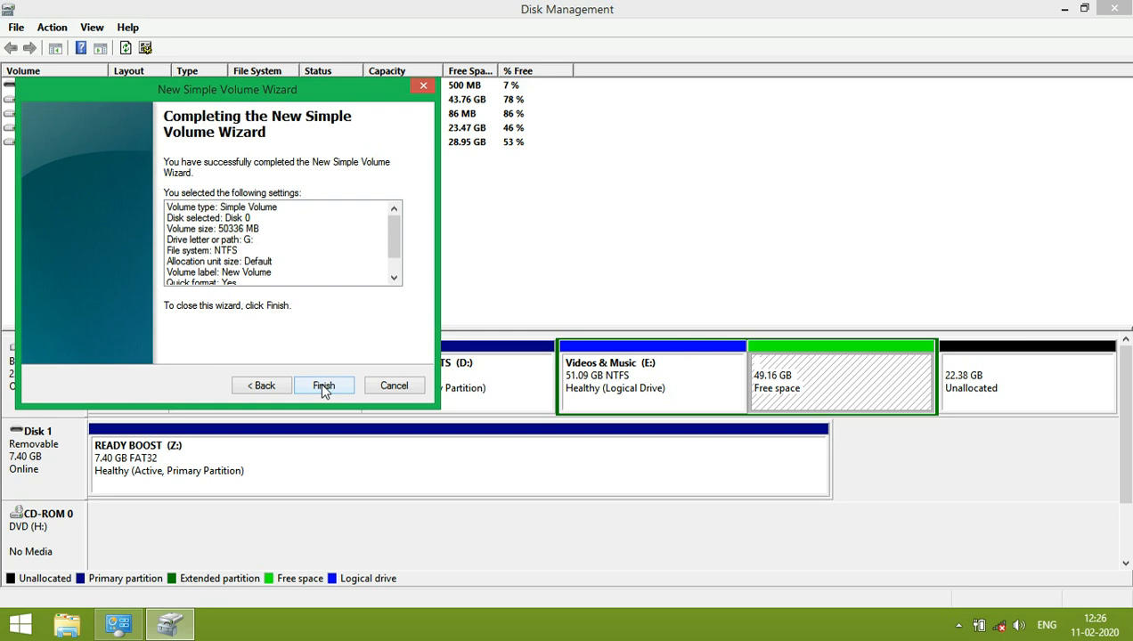
{"action": "left_click", "coordinate": [324, 385]}
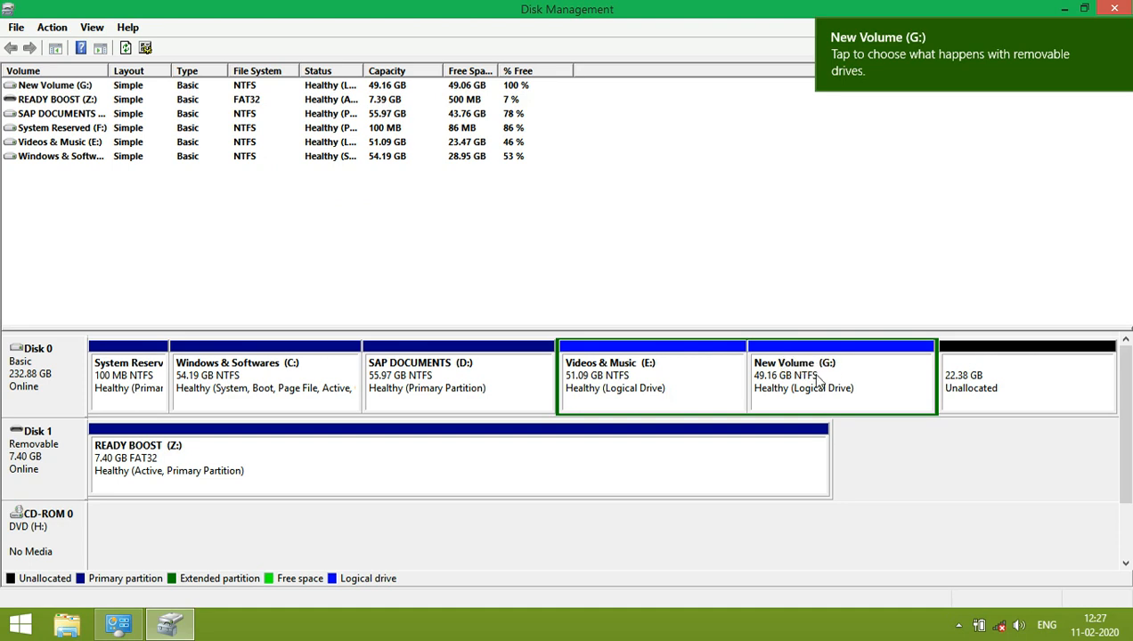
{"action": "mouse_move", "coordinate": [802, 367]}
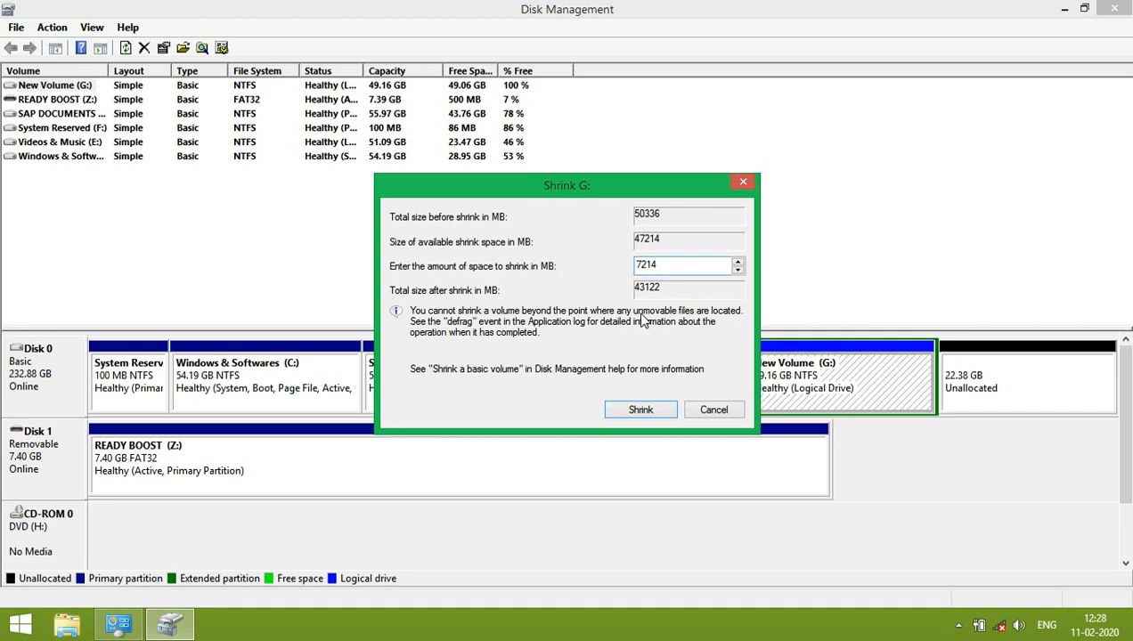
- Confirm the Shrink G: dialog for New Volume (G:)
{"action": "left_click", "coordinate": [642, 410]}
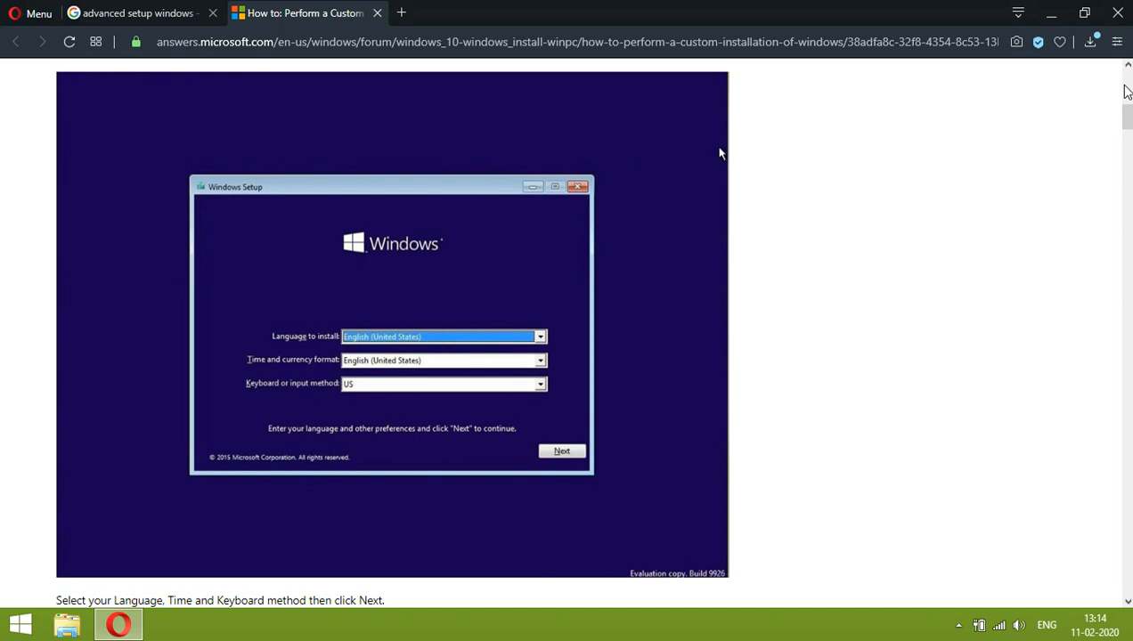
- Scroll the custom Windows installation guide from language selection past Install now to the license terms
{"action": "scroll", "scroll_direction": "down", "scroll_amount": 3}
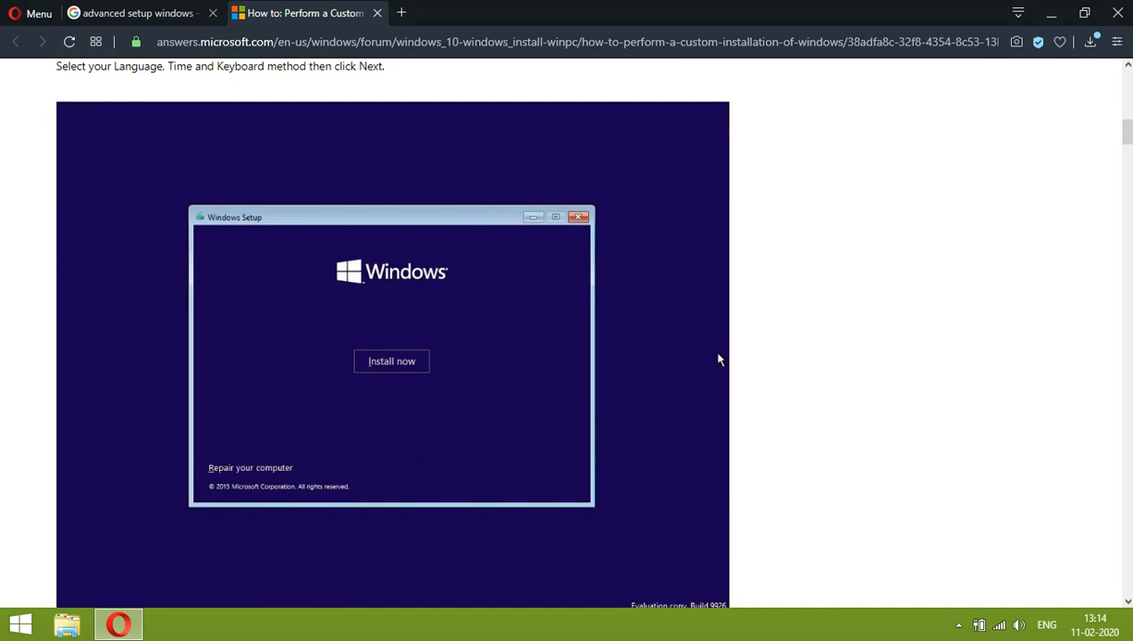
{"action": "scroll", "scroll_direction": "down", "scroll_amount": 3}
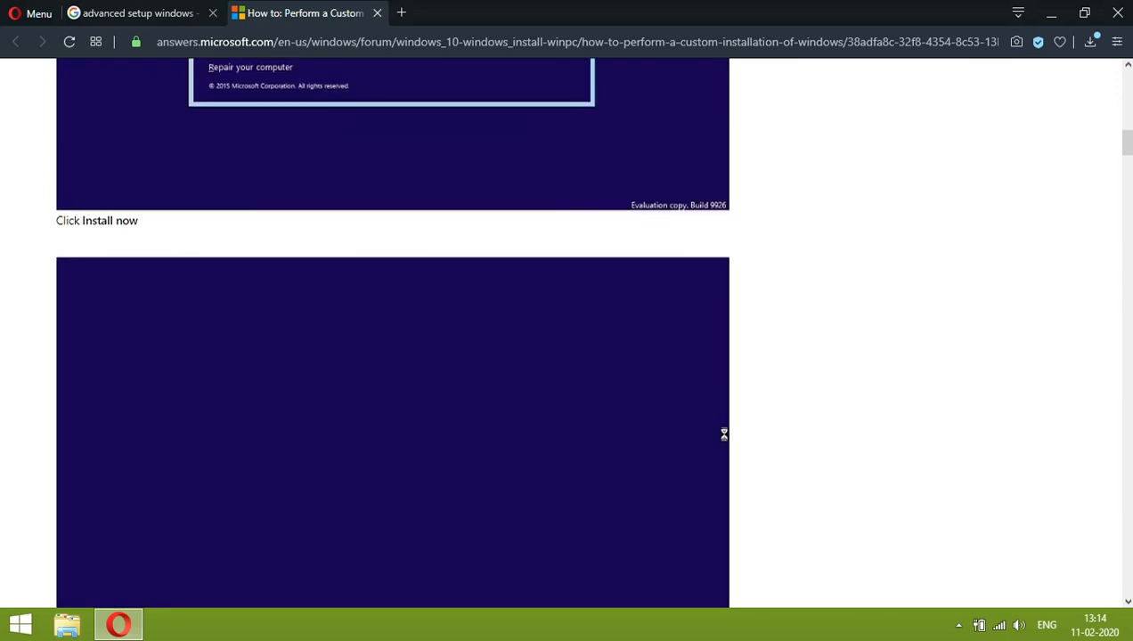
{"action": "scroll", "scroll_direction": "down", "scroll_amount": 3}
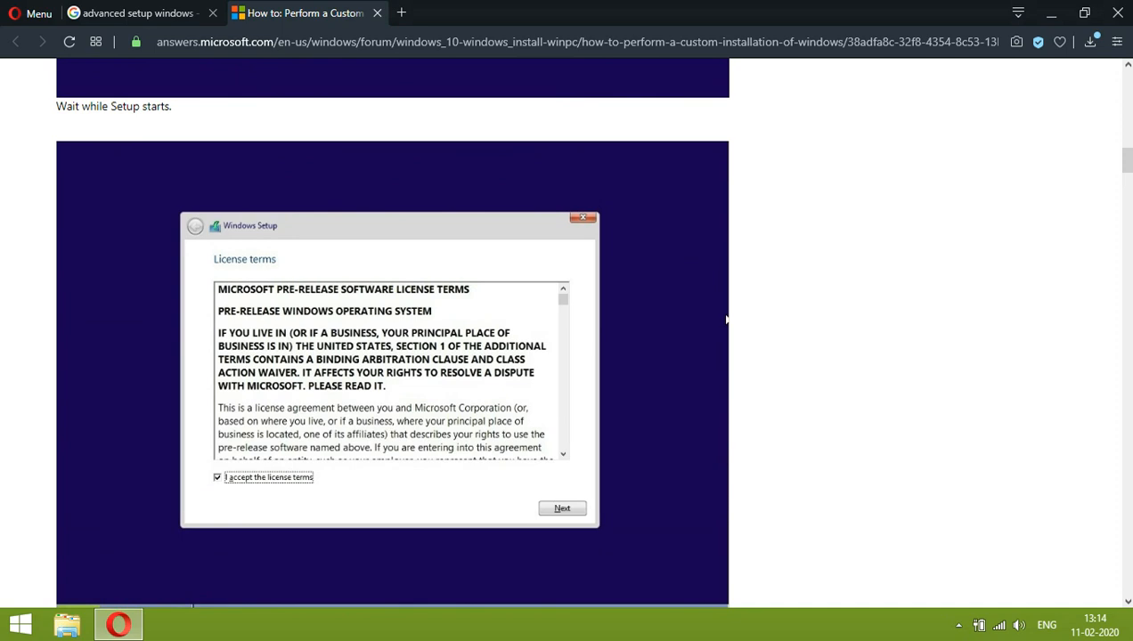
{"action": "left_click", "coordinate": [563, 507]}
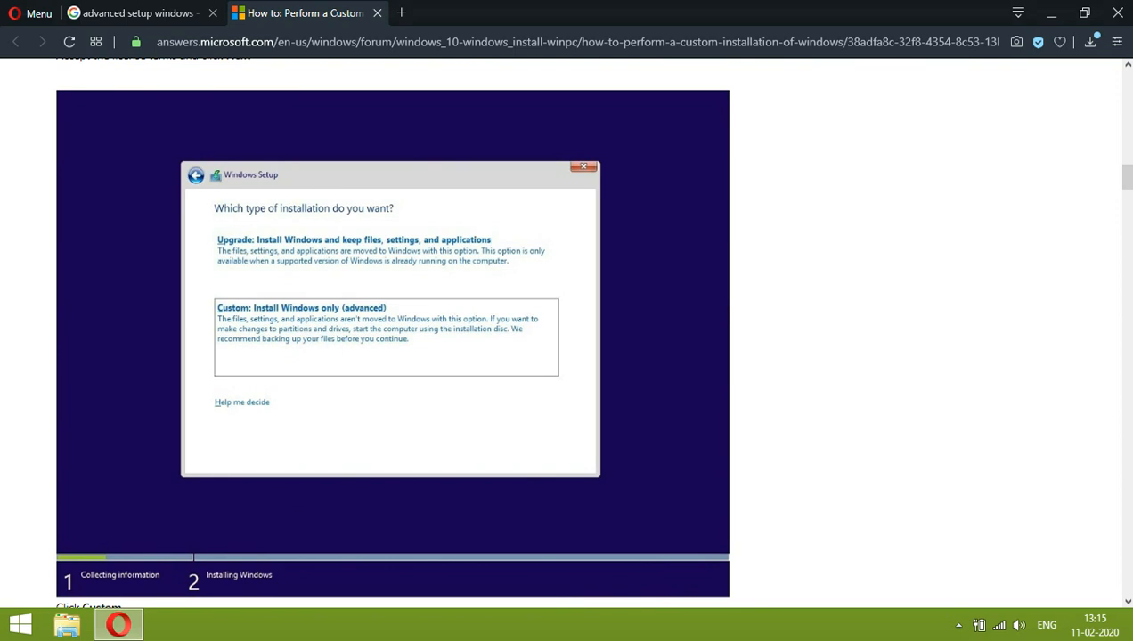
- Scroll past Click Custom to the partition selection screenshots and Windows.old warning
{"action": "scroll", "scroll_direction": "down", "scroll_amount": 3}
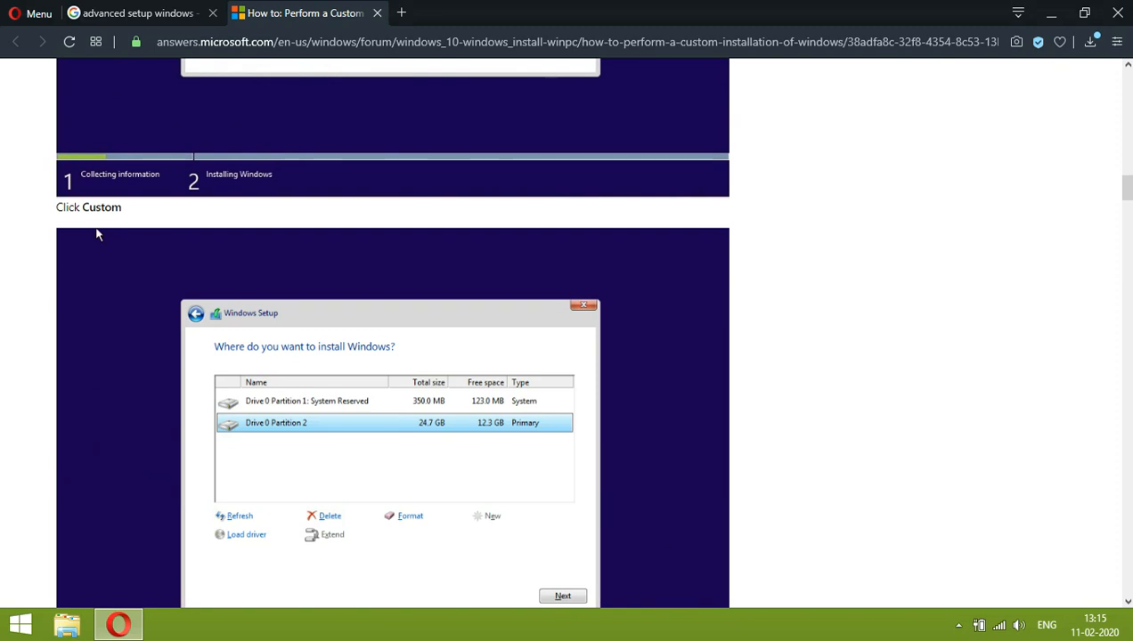
{"action": "scroll", "scroll_direction": "down", "scroll_amount": 3}
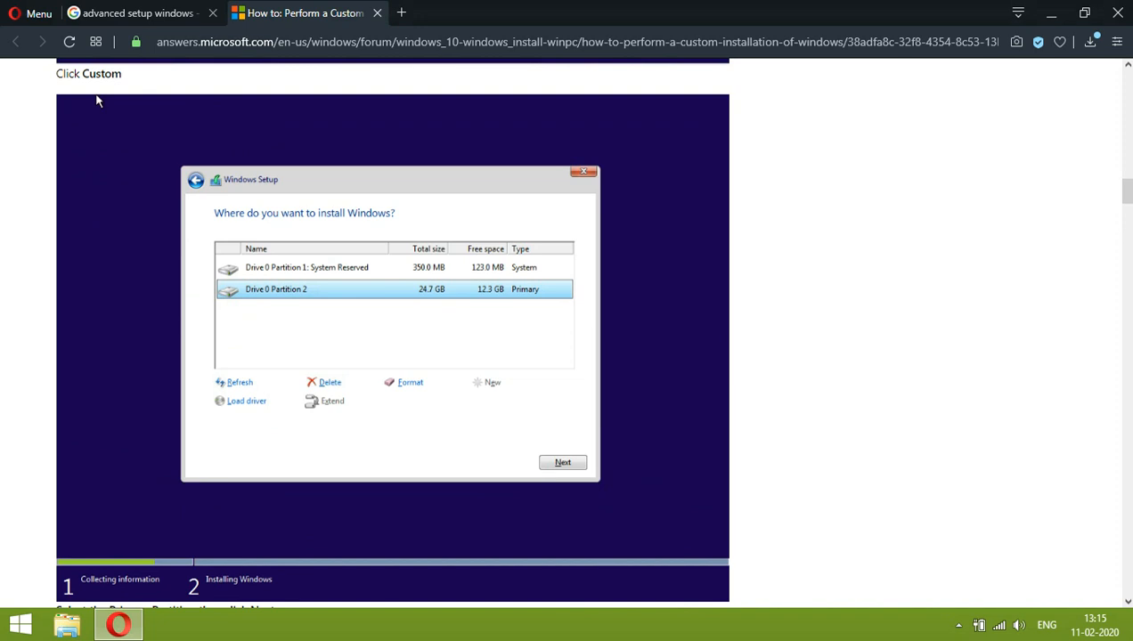
{"action": "scroll", "scroll_direction": "down", "scroll_amount": 3}
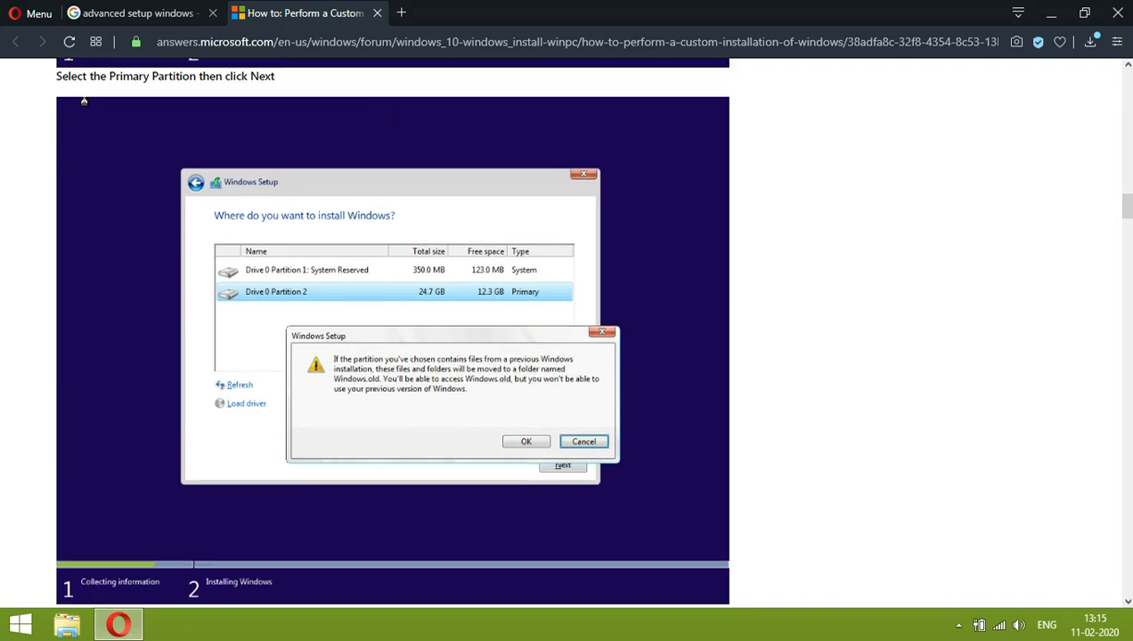
{"action": "scroll", "scroll_direction": "down", "scroll_amount": 3}
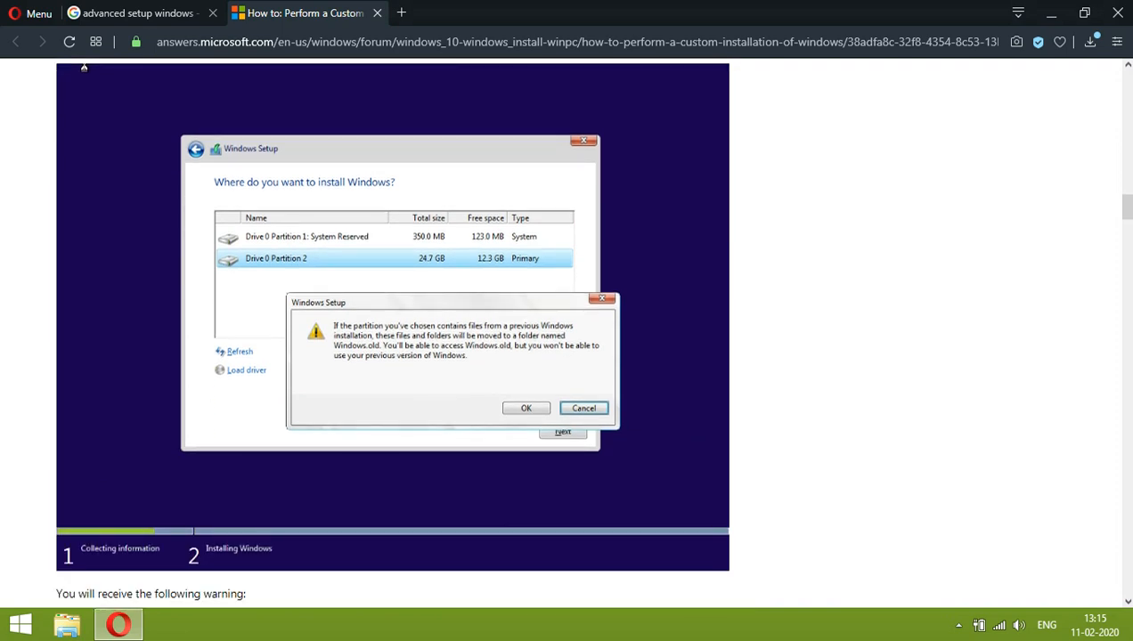